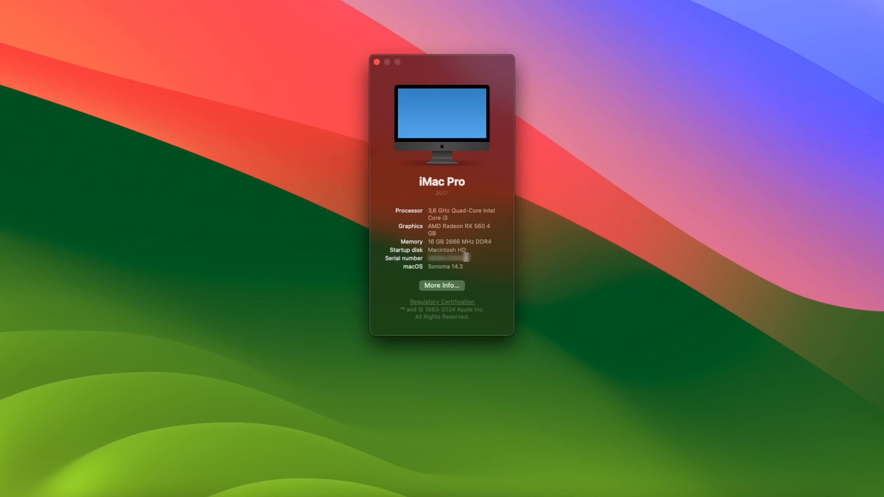
# Step: View Apple's macOS Sonoma updates page listing 14.3.1 as the newest release
pyautogui.doubleClick(445, 266)
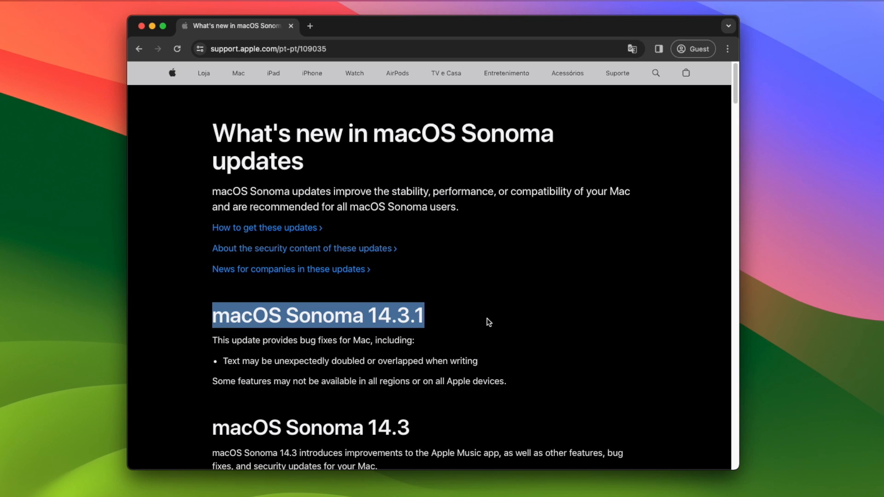
pyautogui.moveTo(680, 374)
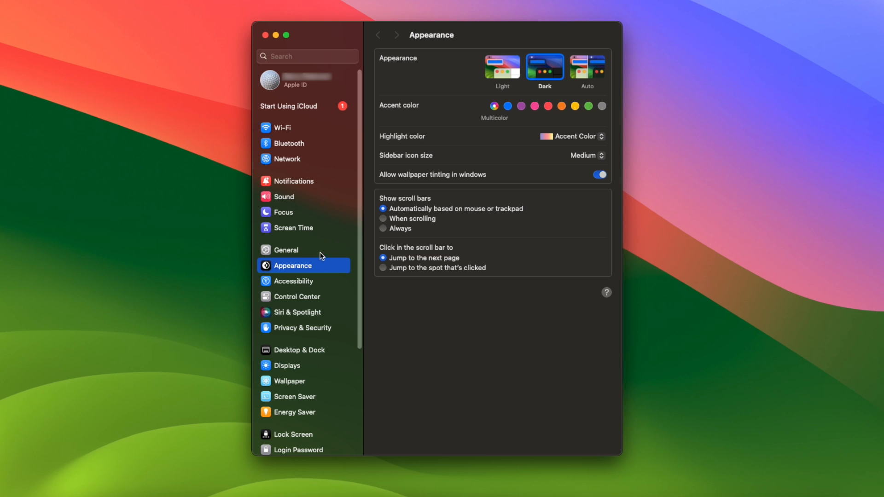
# Step: Check General > Software Update, which reports Sonoma 14.3 as up to date
pyautogui.click(286, 249)
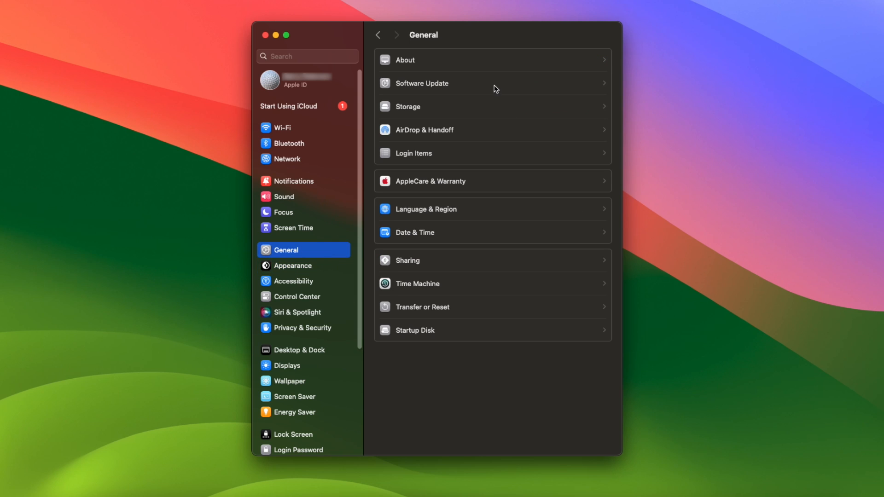
pyautogui.click(421, 83)
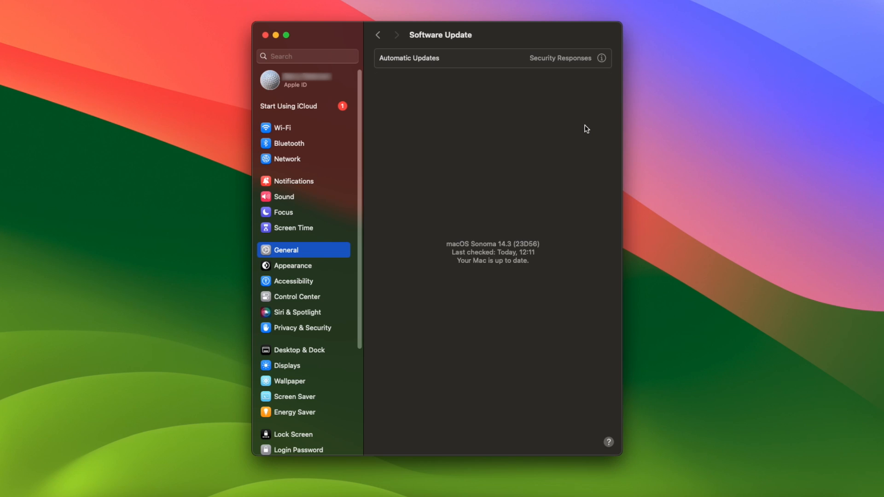
pyautogui.moveTo(476, 255)
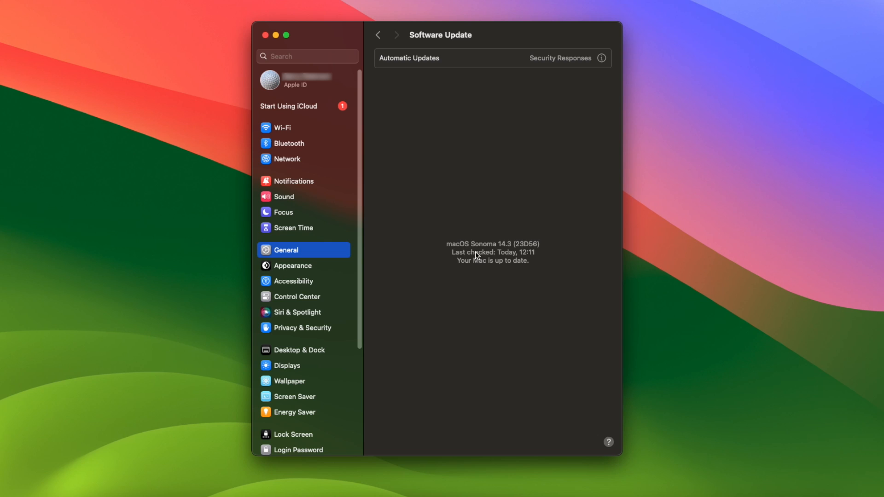
pyautogui.moveTo(479, 254)
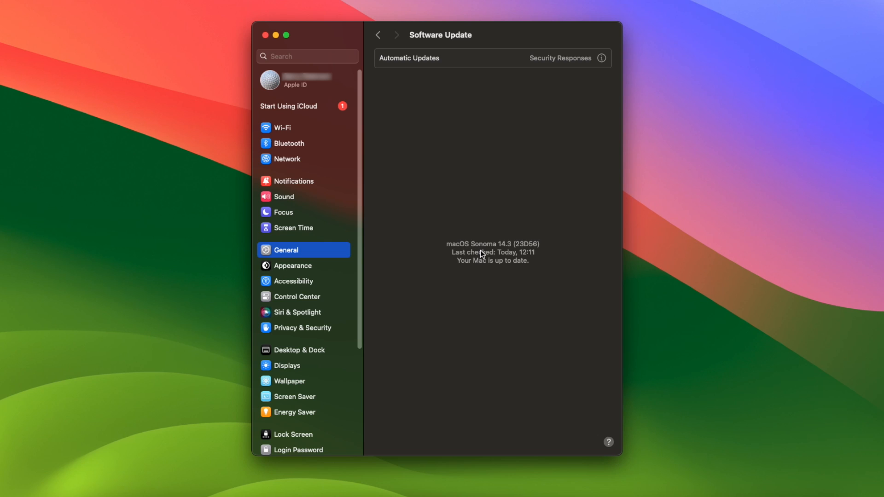
pyautogui.click(601, 58)
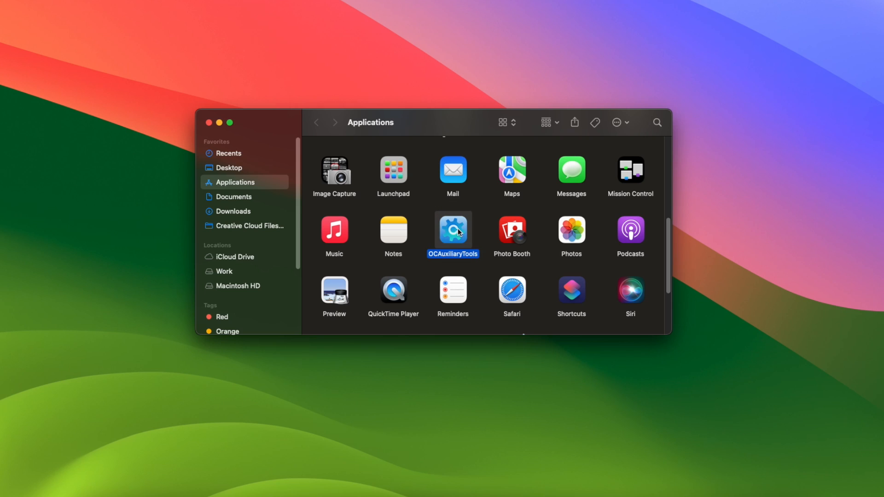
# Step: Launch OCAuxiliaryTools, mount disk0s1's EFI partition and load its Config.plist with the admin password
pyautogui.doubleClick(452, 232)
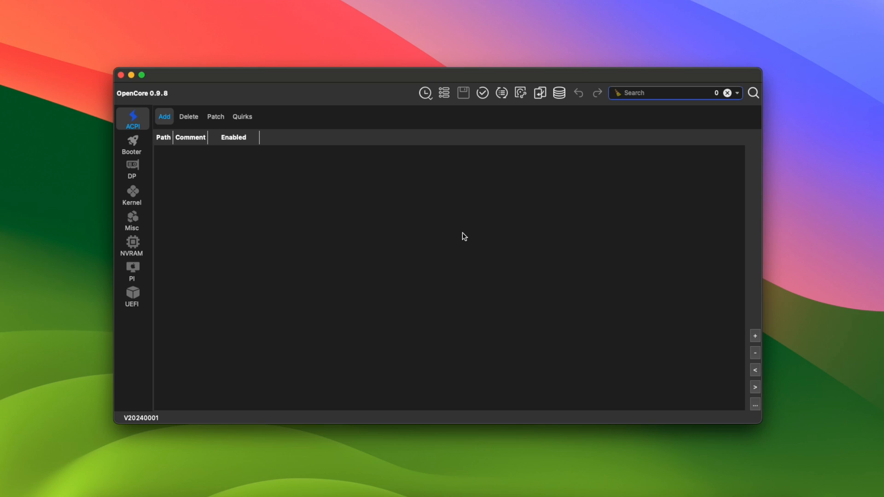
pyautogui.moveTo(483, 92)
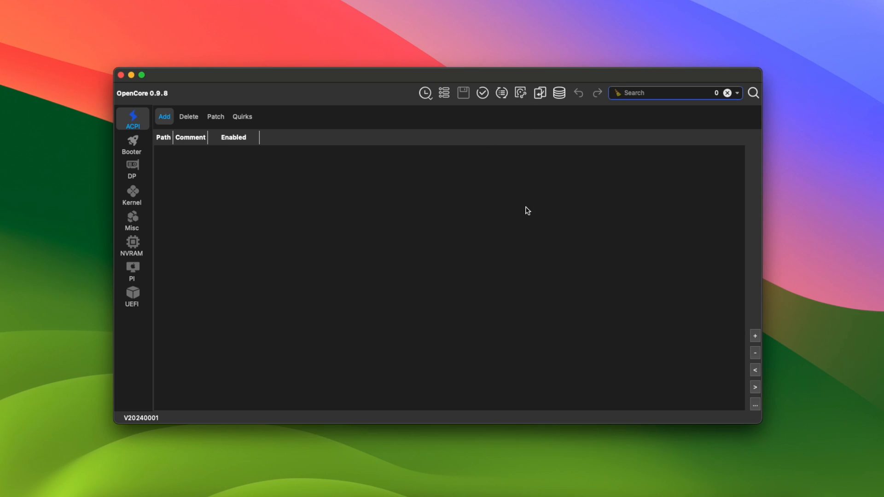
pyautogui.click(558, 93)
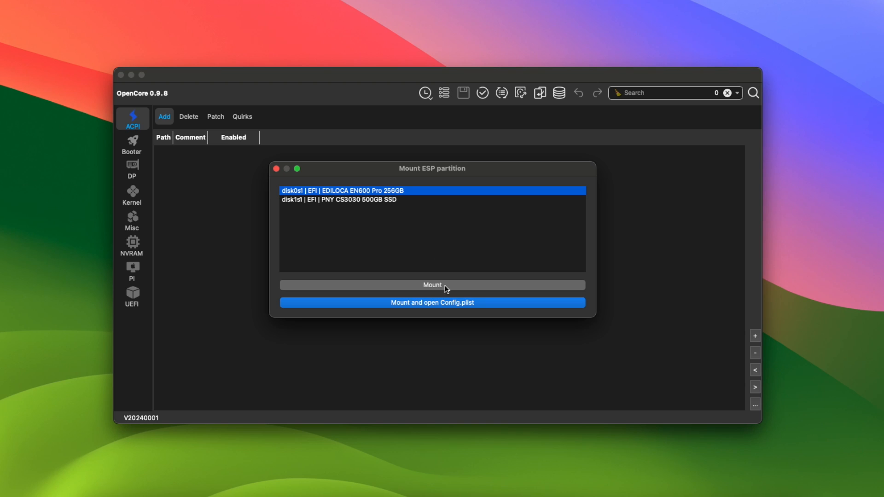
pyautogui.moveTo(451, 317)
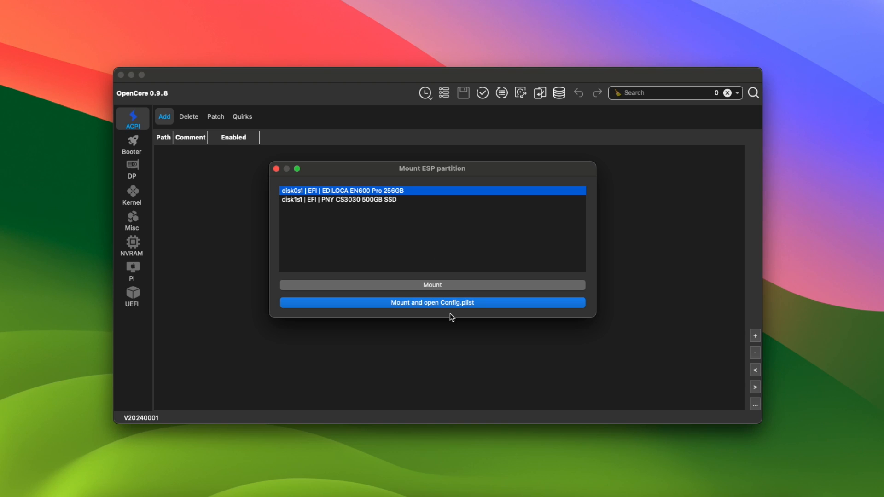
pyautogui.click(431, 303)
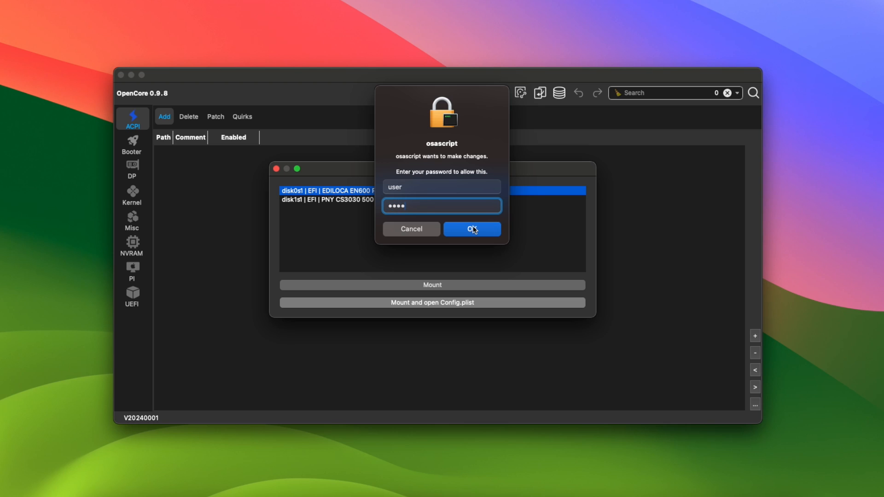
pyautogui.click(472, 230)
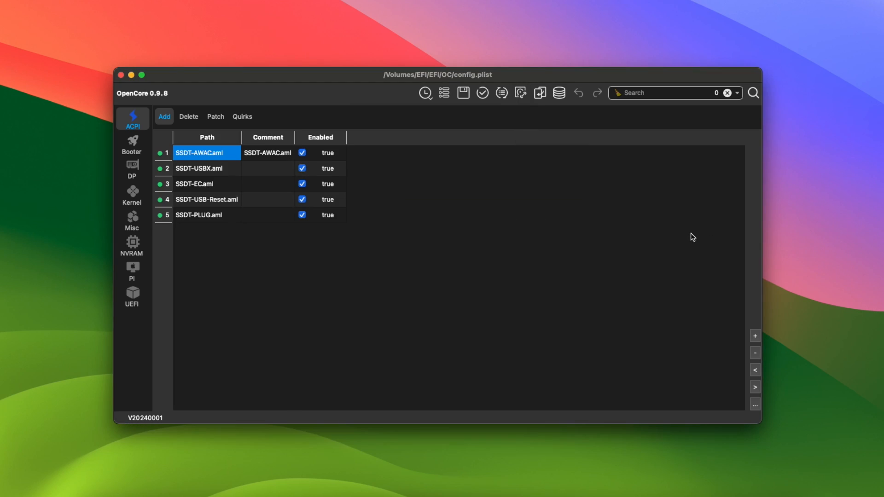
pyautogui.moveTo(162, 225)
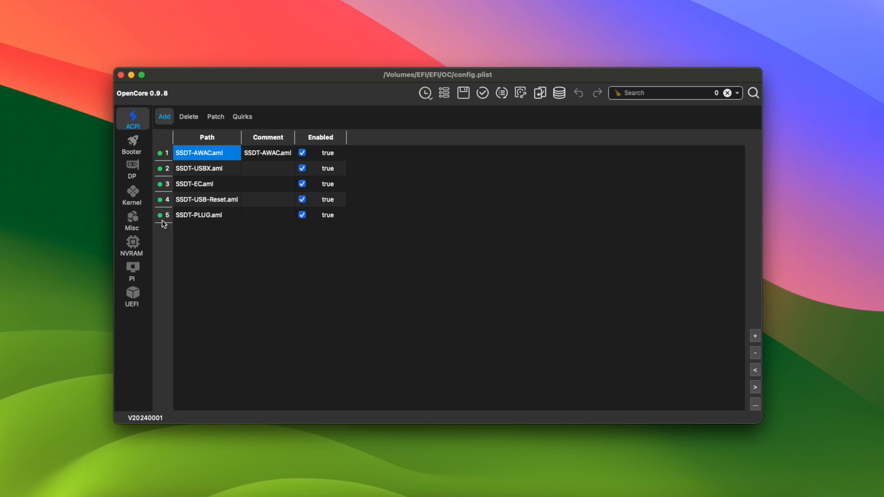
# Step: Confirm RestrictEvents.kext in Kernel > Add and in the EFI/OC/Kexts folder
pyautogui.click(132, 194)
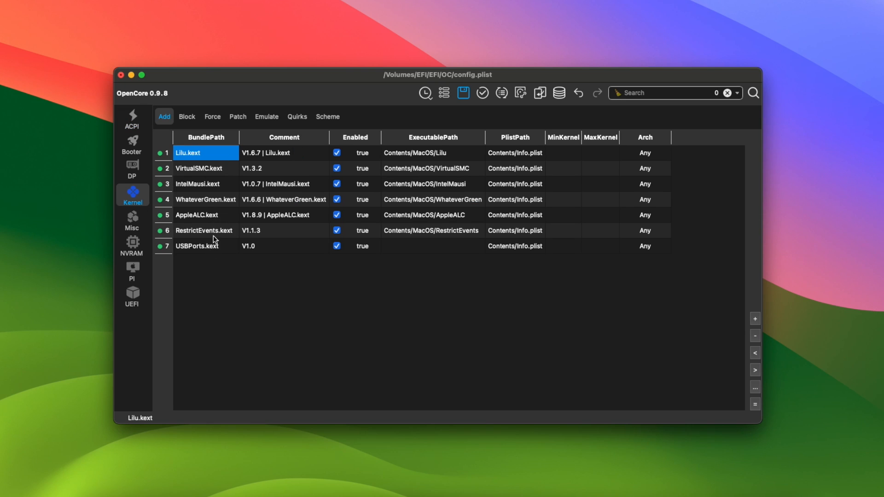
pyautogui.click(204, 230)
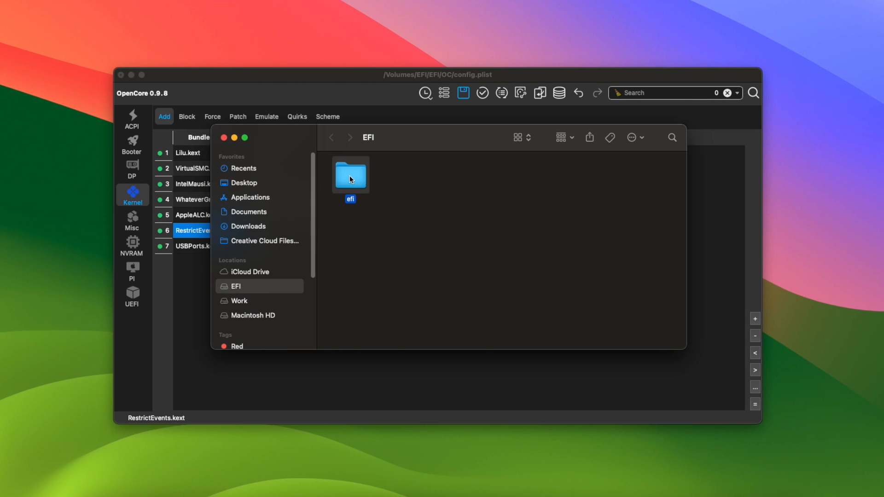
pyautogui.doubleClick(350, 175)
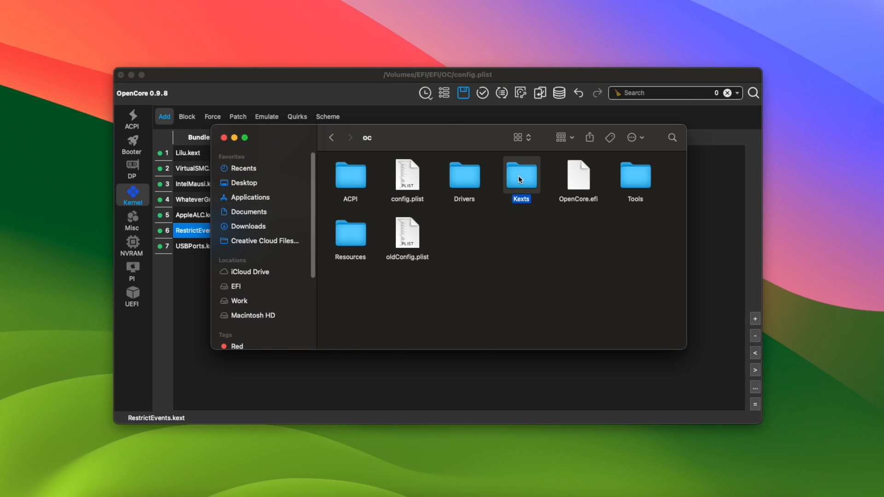
pyautogui.doubleClick(520, 176)
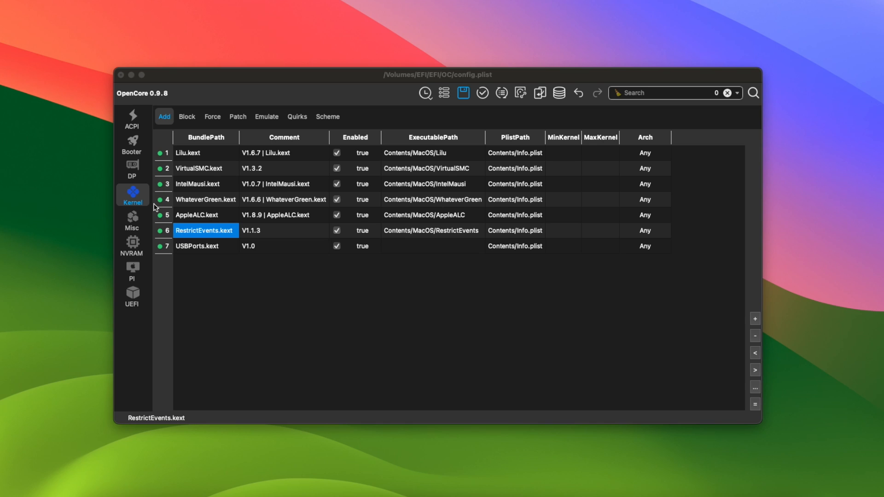
# Step: Add NVRAM key revpatch of type String with value sbvmm under the 4D1FDA02 UUID
pyautogui.click(132, 245)
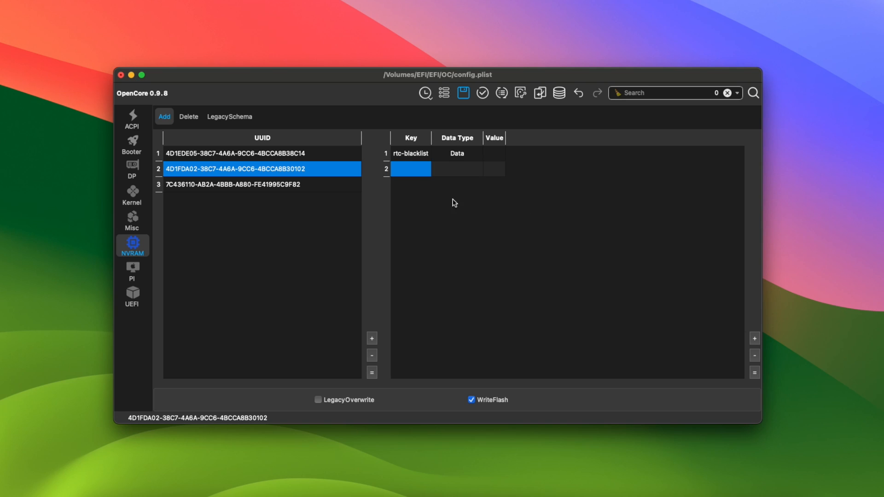
pyautogui.doubleClick(411, 169)
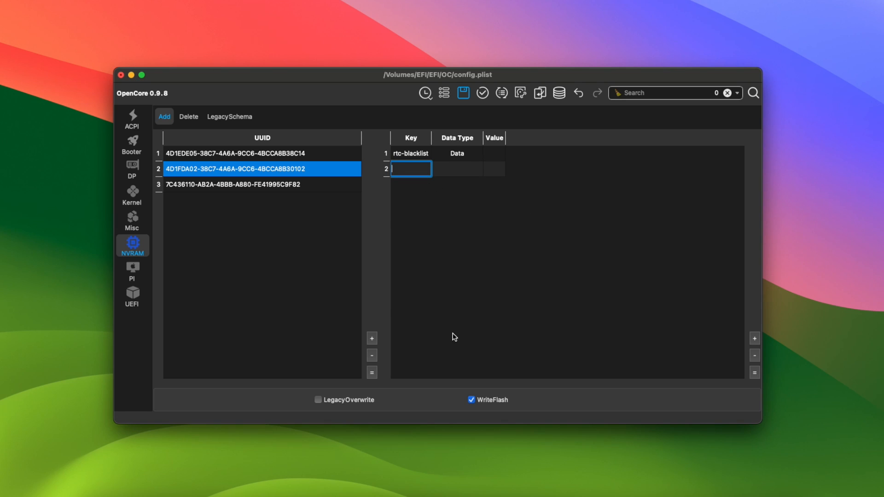
pyautogui.write('revpatch')
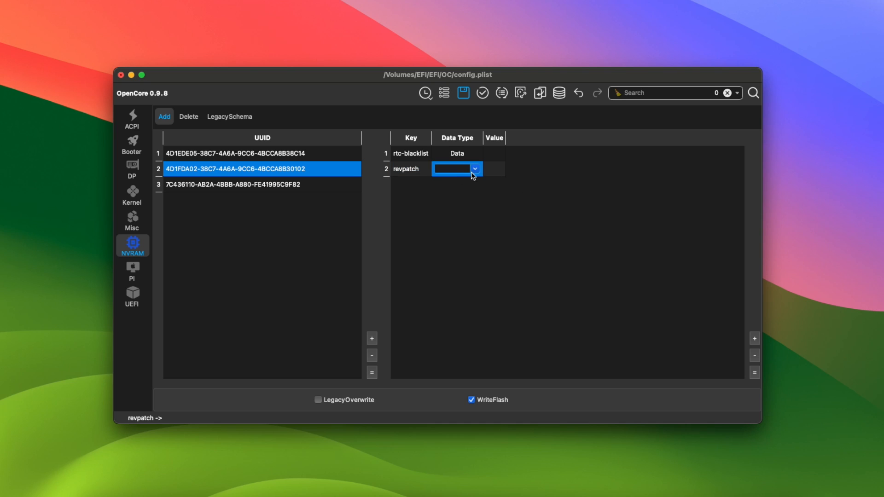
pyautogui.click(456, 168)
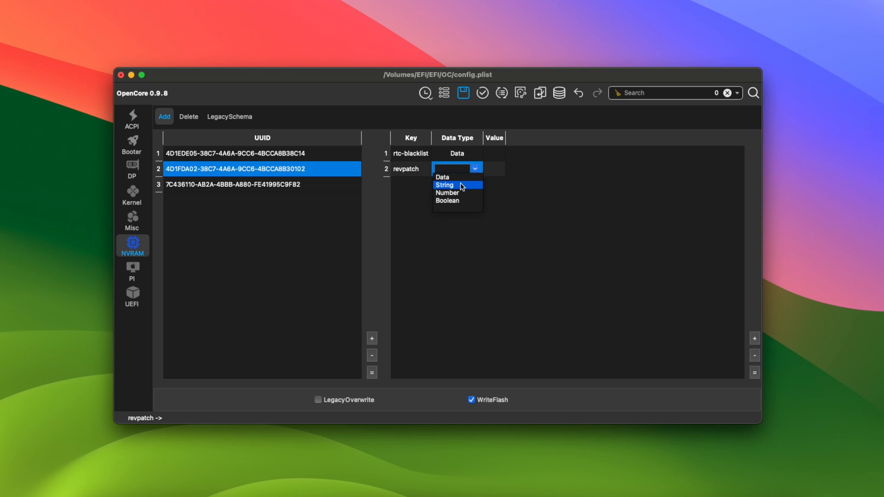
pyautogui.click(446, 185)
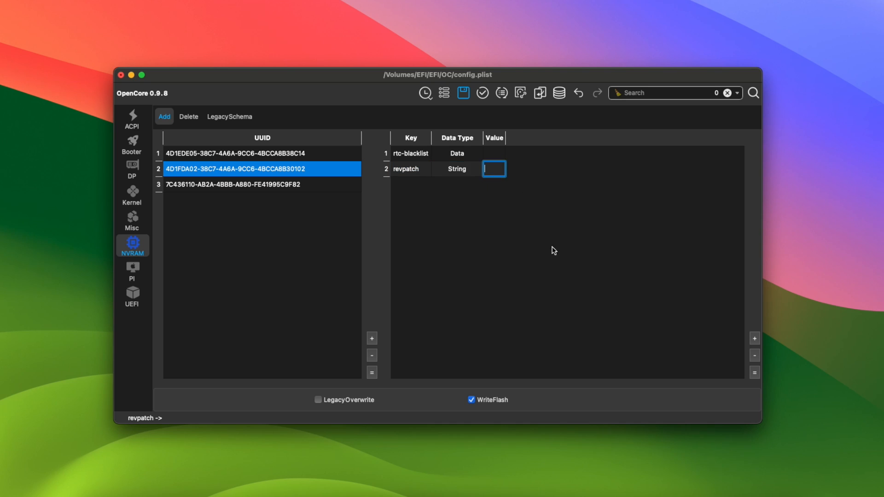
pyautogui.write('sbv')
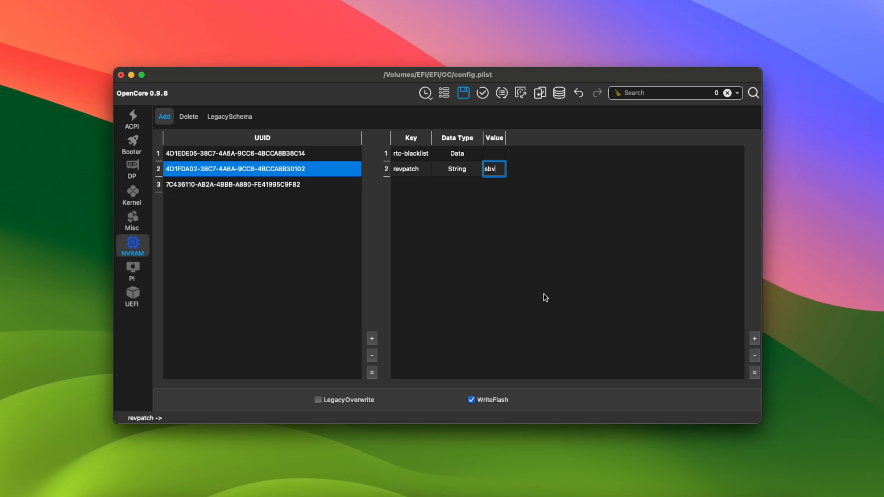
pyautogui.write('mm')
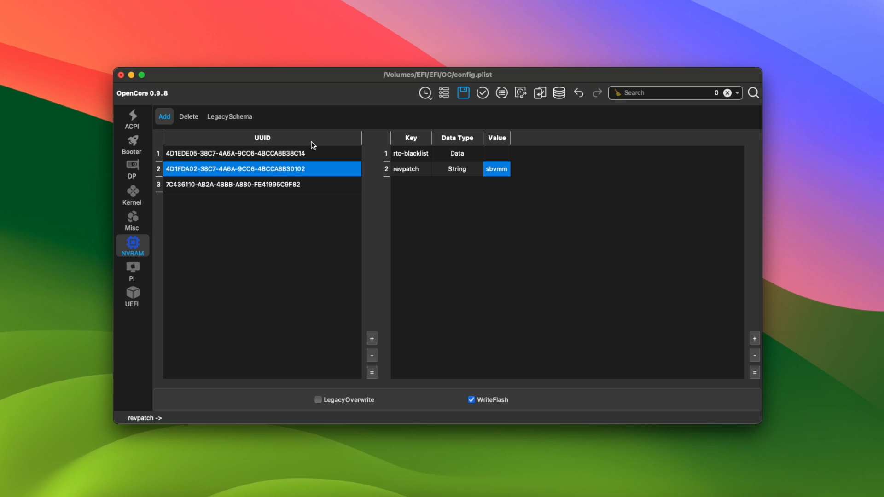
# Step: List revpatch under NVRAM Delete, save config.plist and close the editor
pyautogui.click(187, 117)
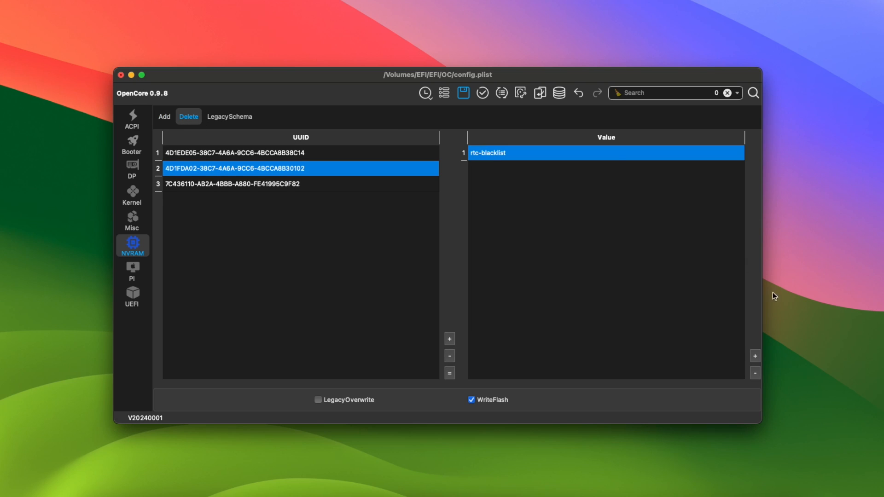
pyautogui.moveTo(757, 360)
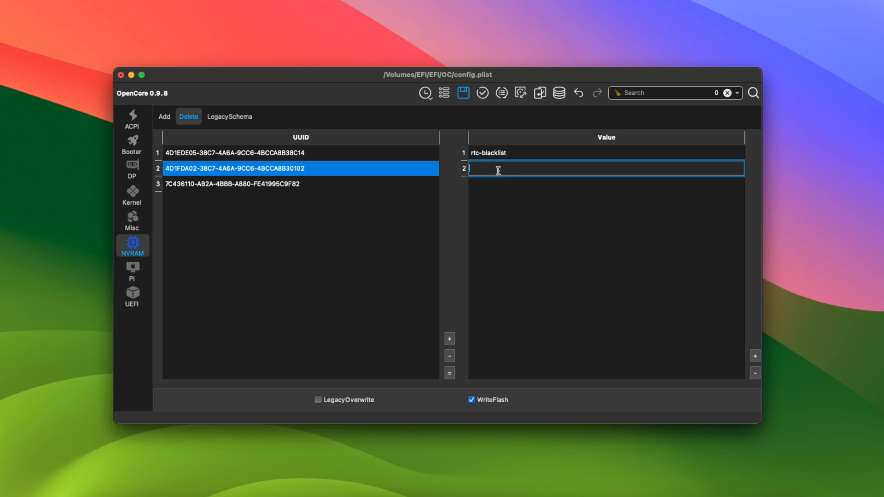
pyautogui.write('revpatch')
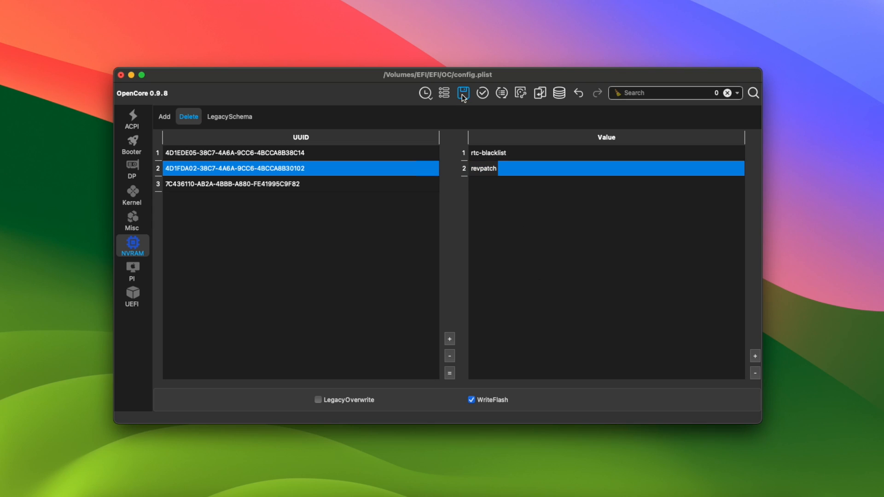
pyautogui.click(462, 92)
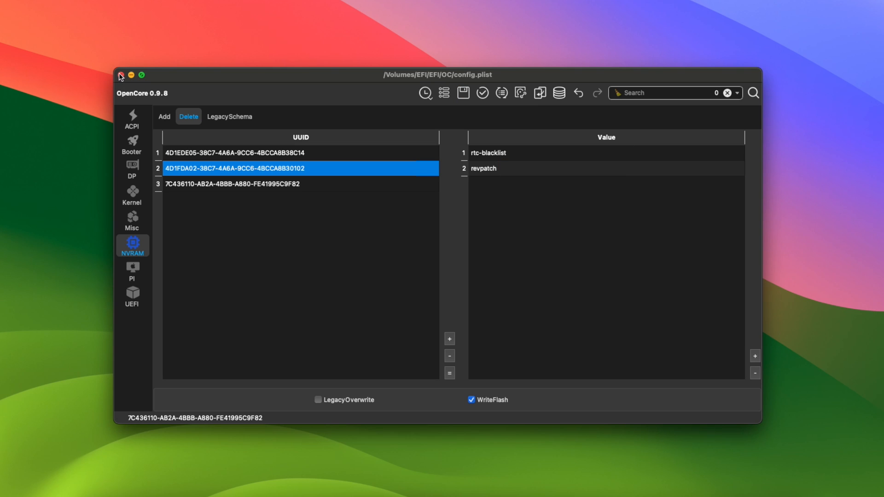
pyautogui.click(18, 7)
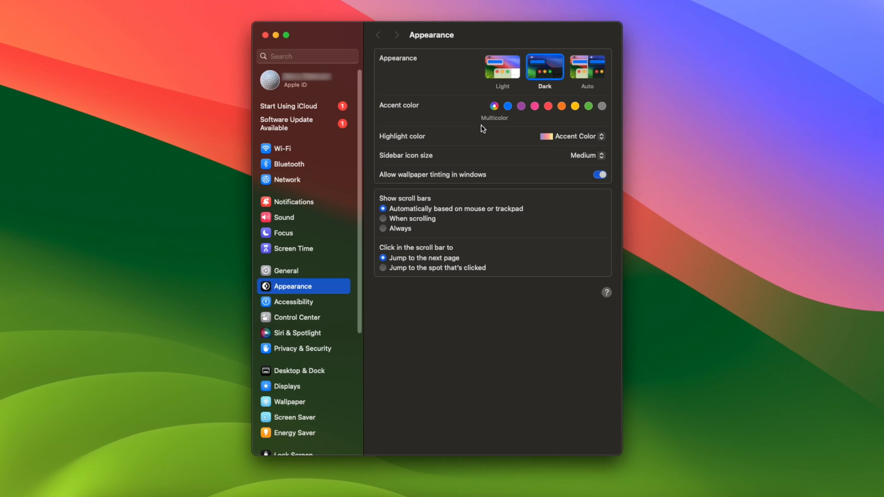
# Step: Start Update Now for macOS Sonoma 14.3.1 and respond to its license agreement
pyautogui.click(285, 271)
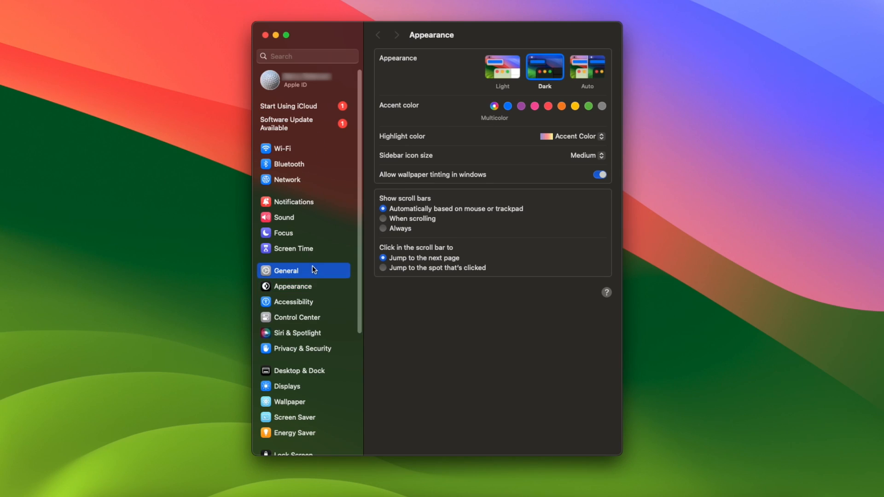
pyautogui.click(286, 124)
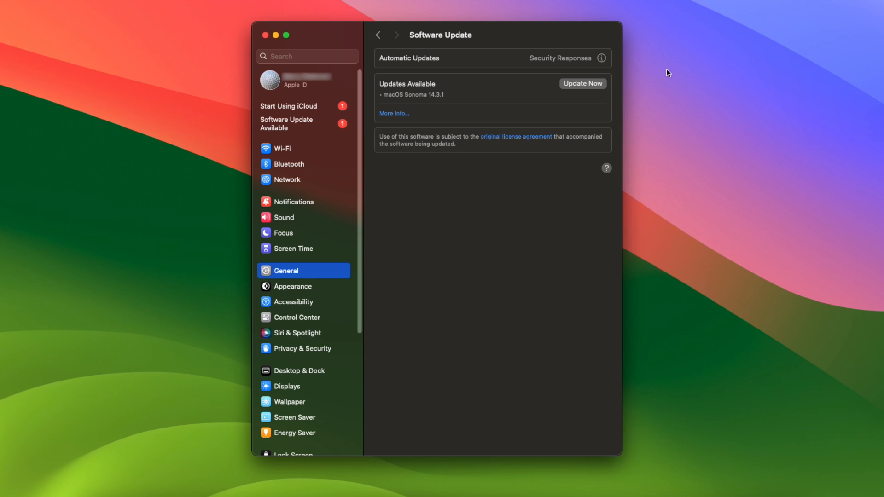
pyautogui.moveTo(543, 67)
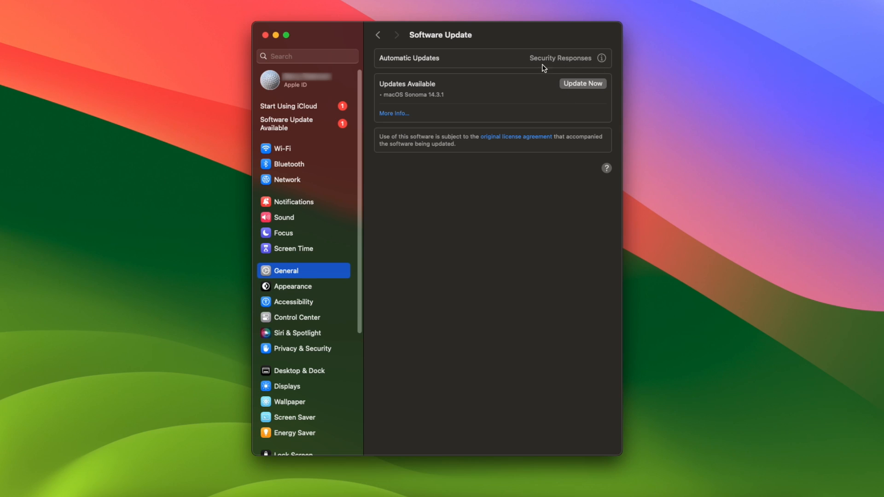
pyautogui.moveTo(454, 95)
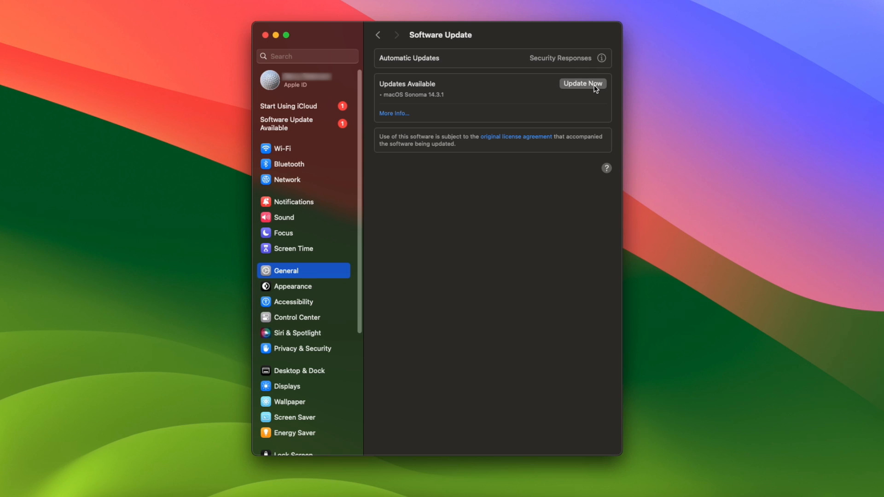
pyautogui.click(582, 84)
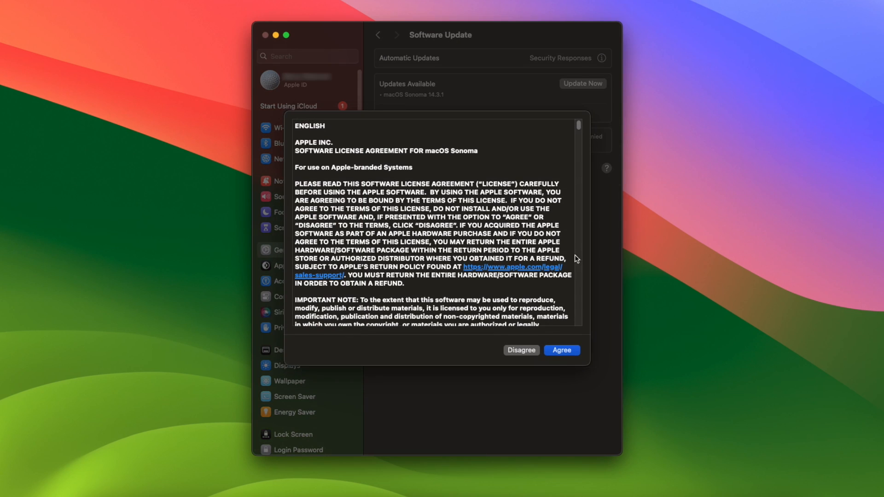
pyautogui.click(560, 349)
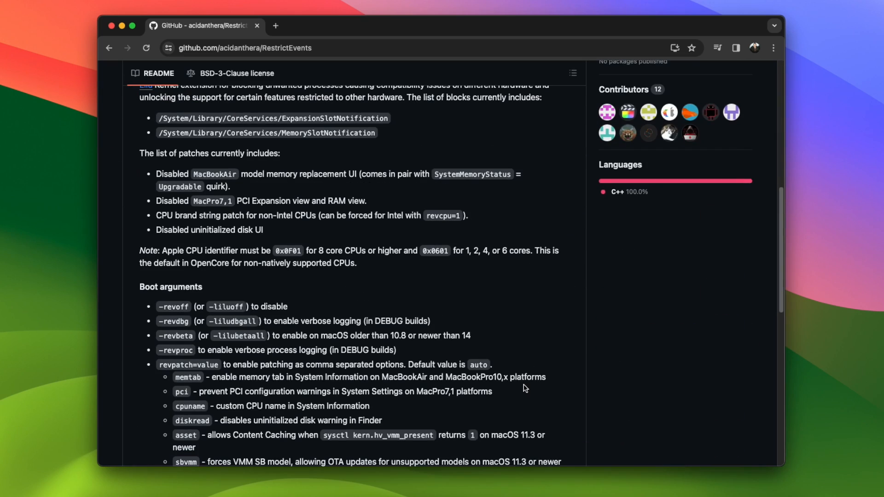
# Step: Highlight the README's sbvmm line about forcing VMM SB model for OTA updates
pyautogui.scroll(-3)
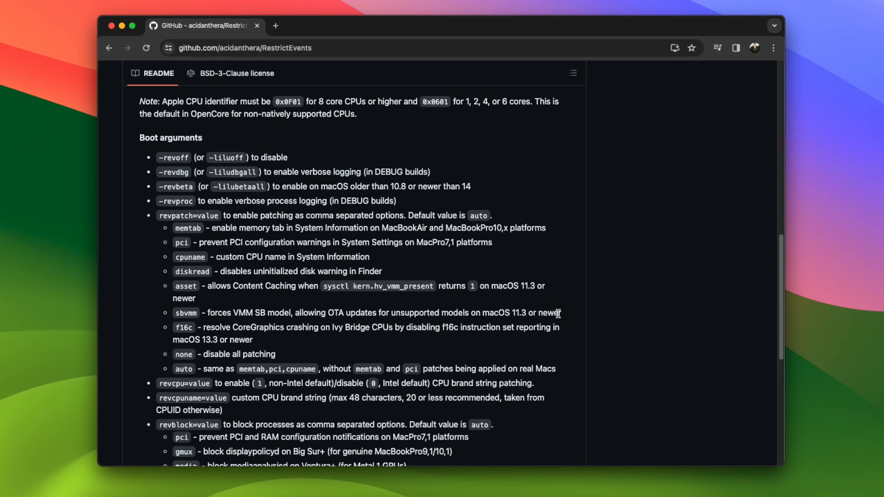
pyautogui.moveTo(204, 313); pyautogui.dragTo(559, 313)
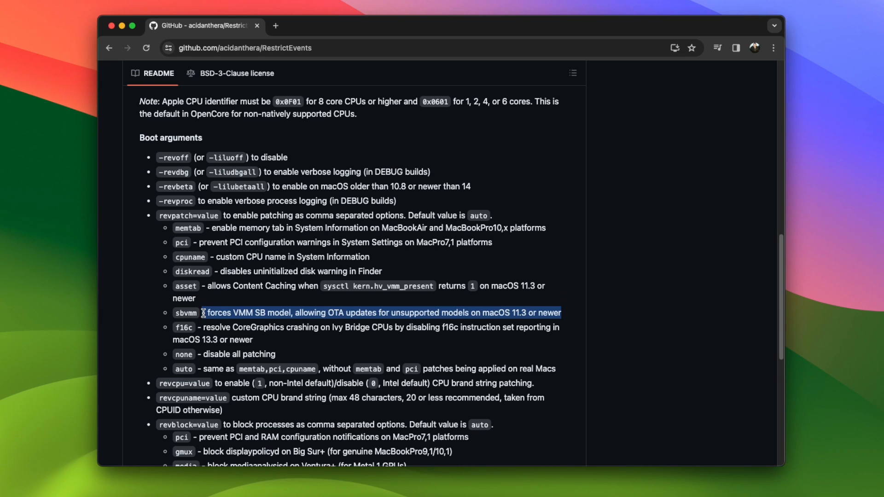
pyautogui.moveTo(268, 326)
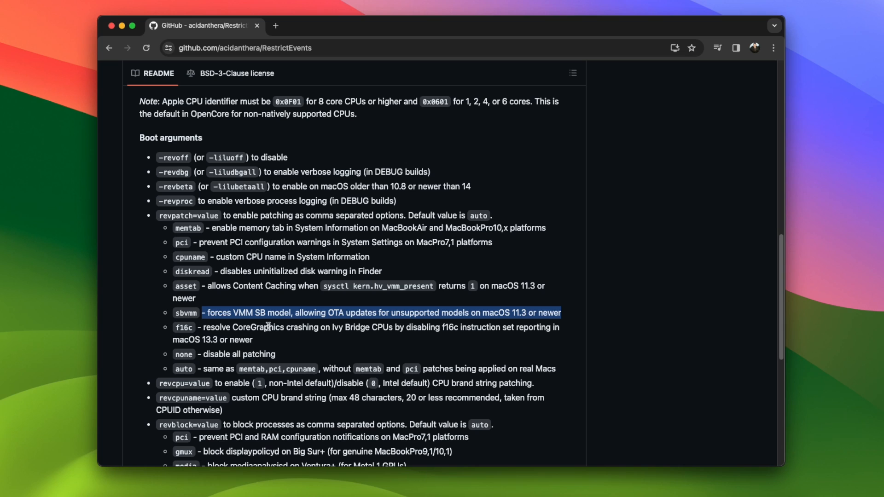
pyautogui.moveTo(446, 330)
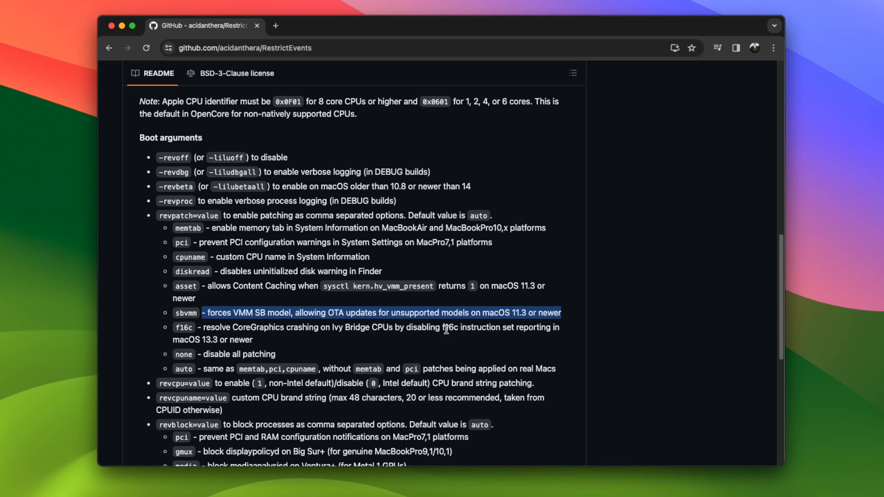